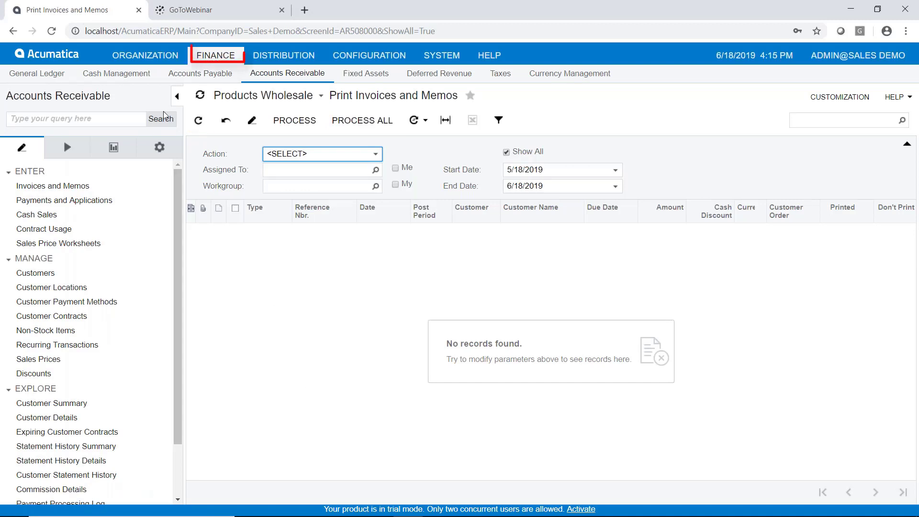
{"action": "mouse_move", "coordinate": [22, 148]}
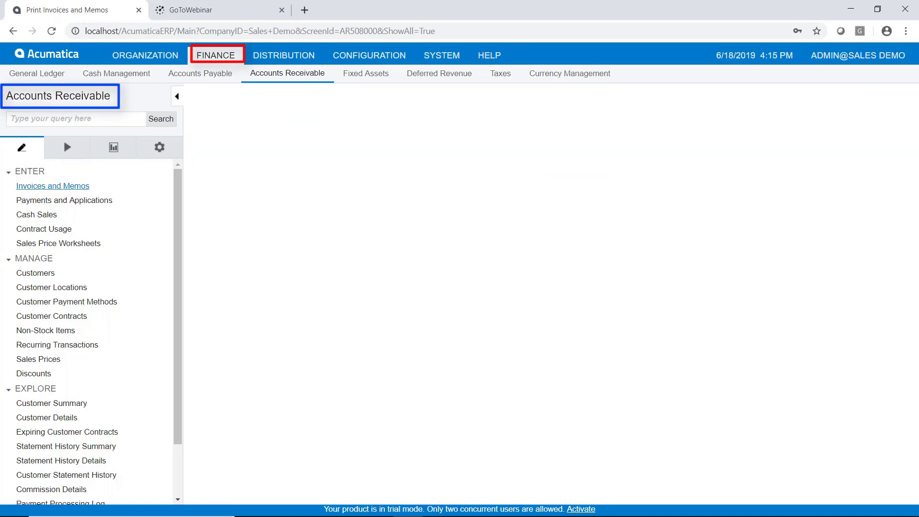
Go to the Invoices and Memos form and cancel out of the currently shown invoice
{"action": "left_click", "coordinate": [51, 186]}
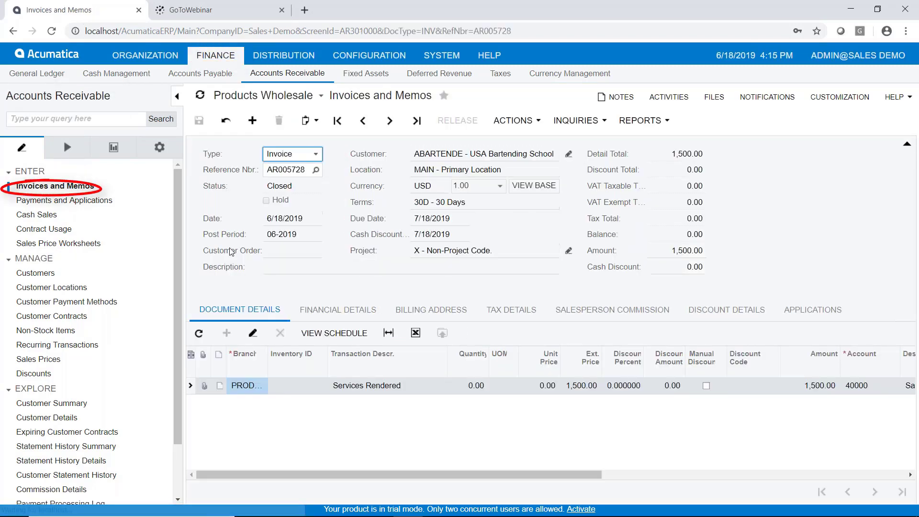
{"action": "left_click", "coordinate": [226, 121]}
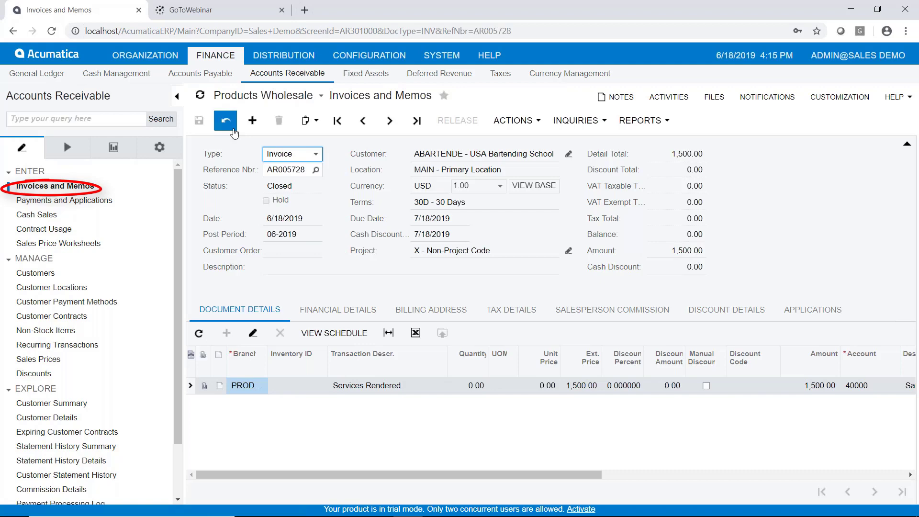
{"action": "left_click", "coordinate": [224, 121]}
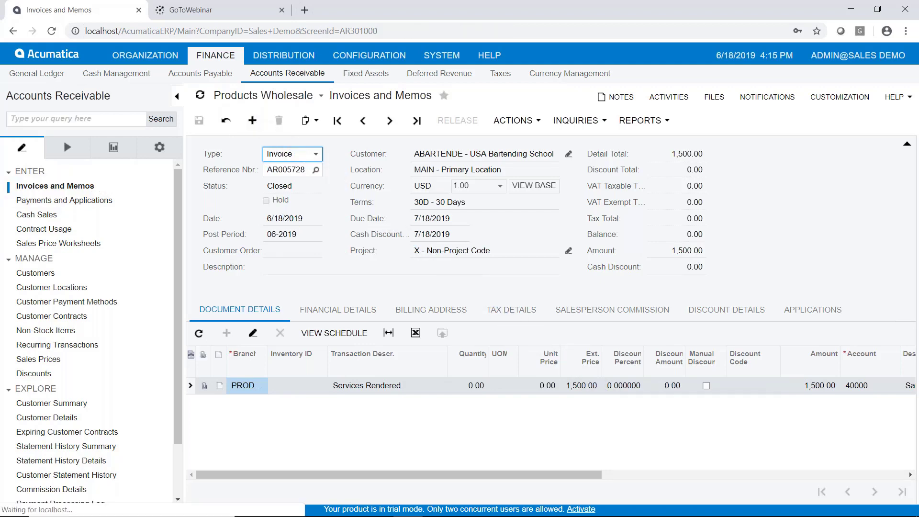
Start a new invoice for customer ABARTENDE, letting MAIN location and 30-day terms default in
{"action": "left_click", "coordinate": [252, 121]}
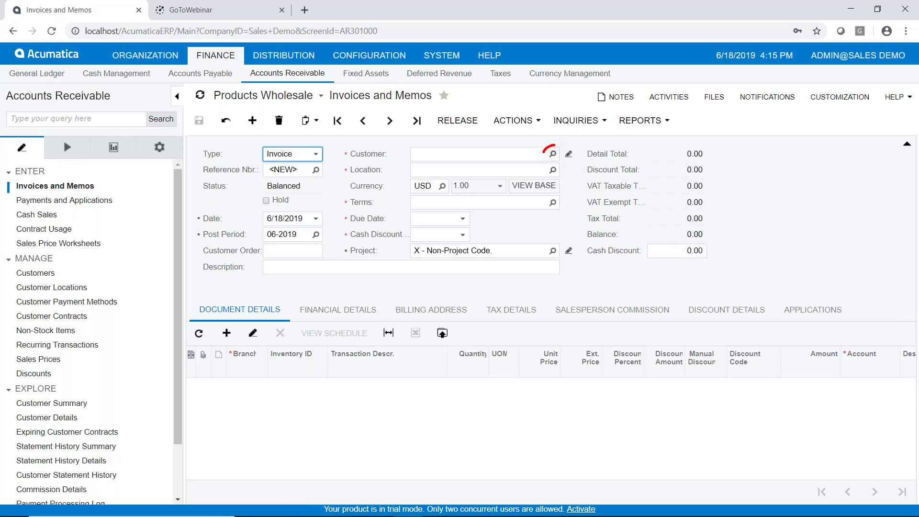
{"action": "type", "text": "ABARTENDE"}
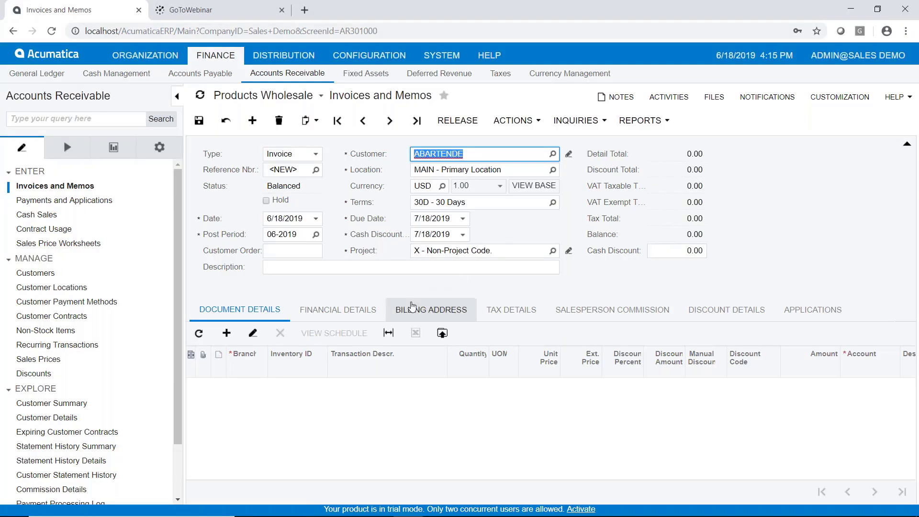
{"action": "mouse_move", "coordinate": [226, 333]}
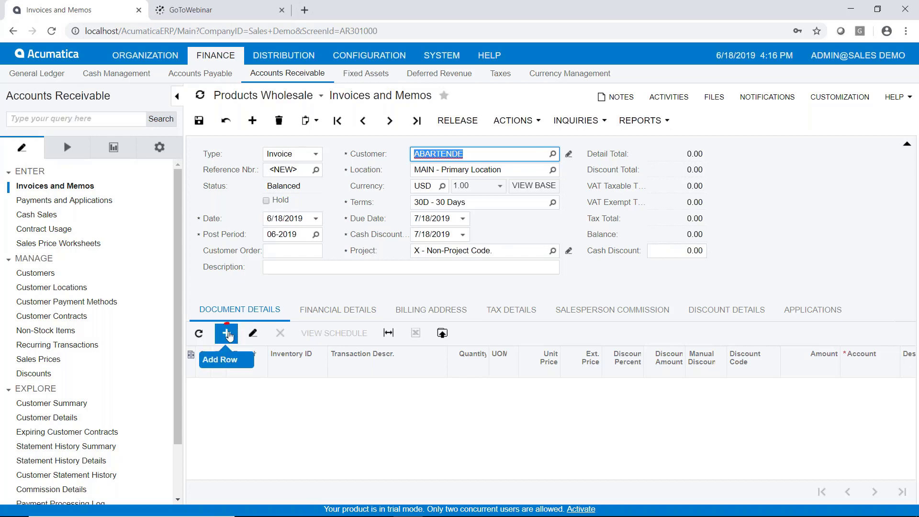
Add a detail line with branch PRODWH, description Services Rendered and Ext. Price 2000
{"action": "left_click", "coordinate": [226, 333]}
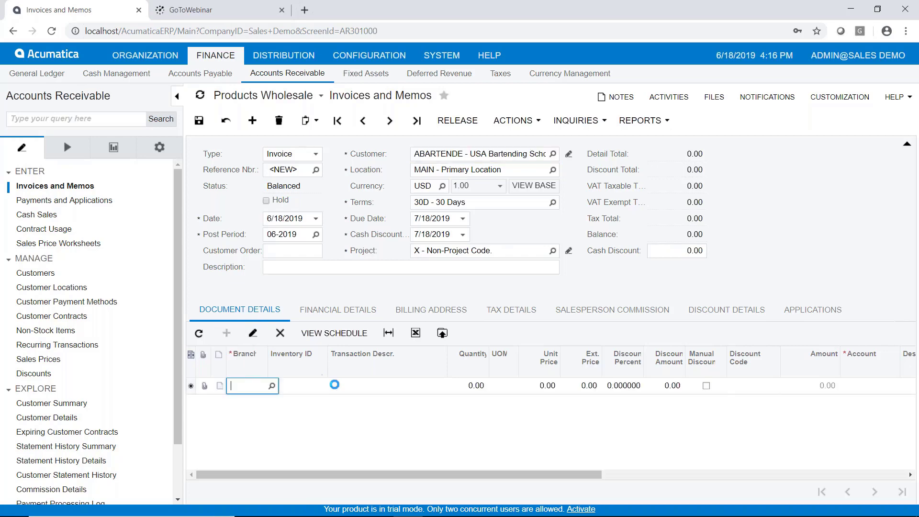
{"action": "type", "text": "PRODWH"}
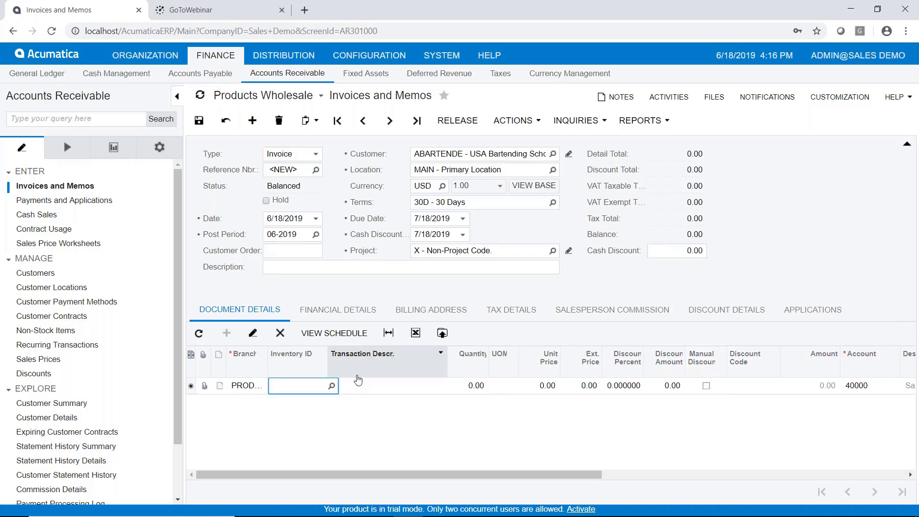
{"action": "left_click", "coordinate": [387, 385]}
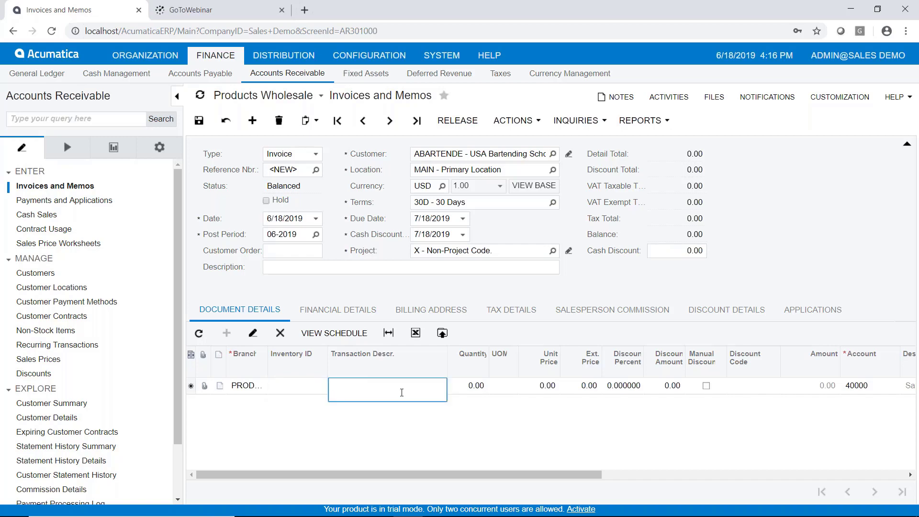
{"action": "type", "text": "Services"}
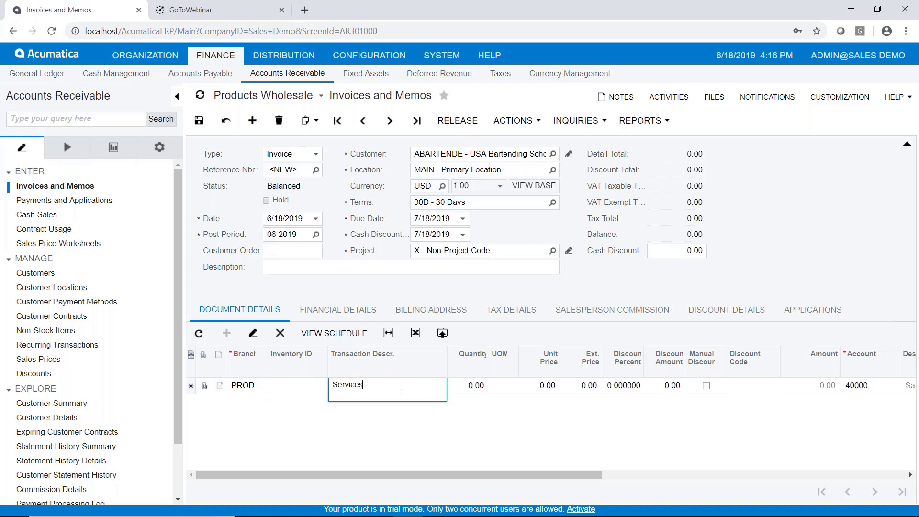
{"action": "type", "text": "Rendered."}
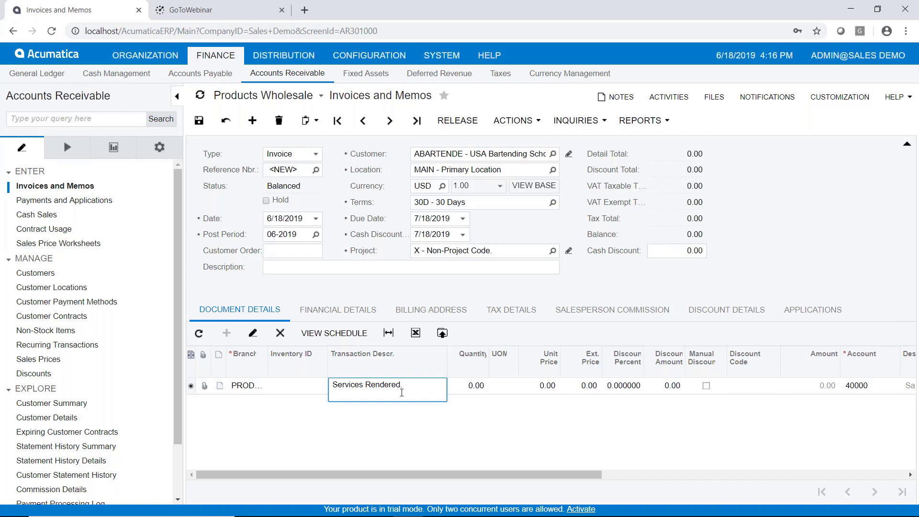
{"action": "left_click", "coordinate": [469, 386]}
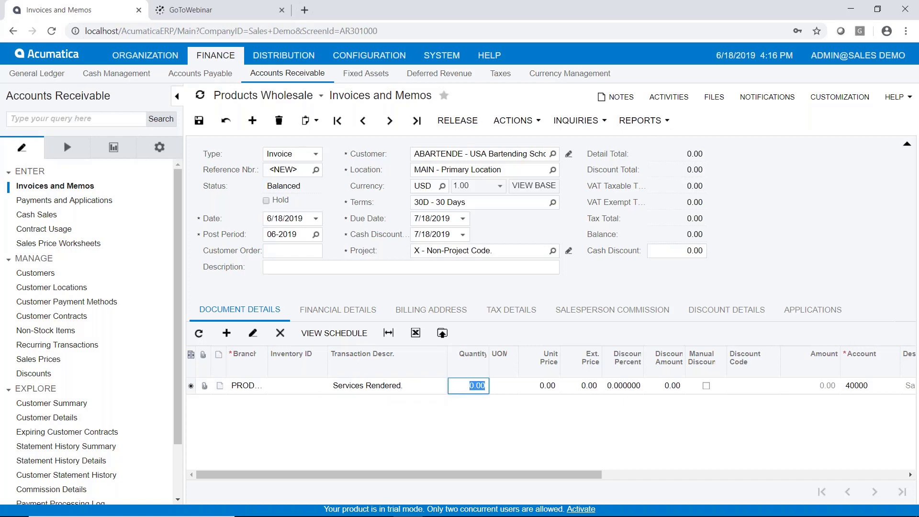
{"action": "left_click", "coordinate": [508, 386]}
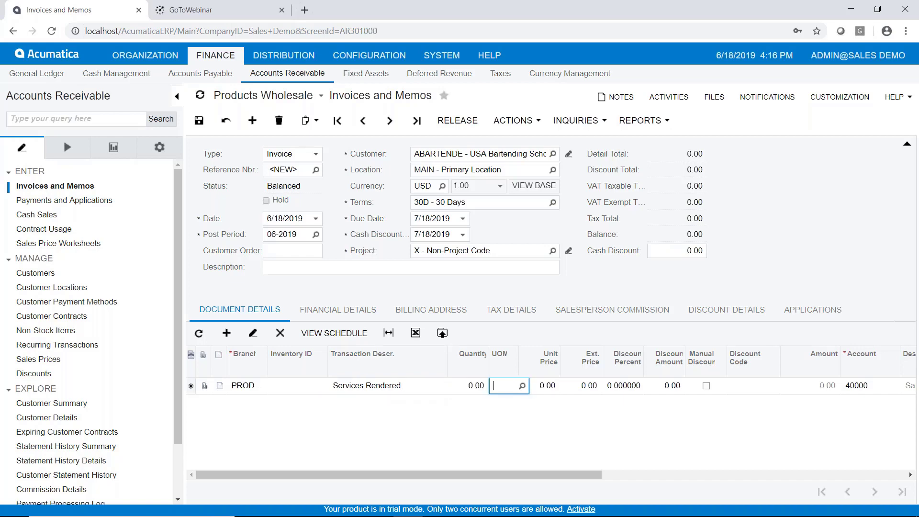
{"action": "left_click", "coordinate": [539, 385]}
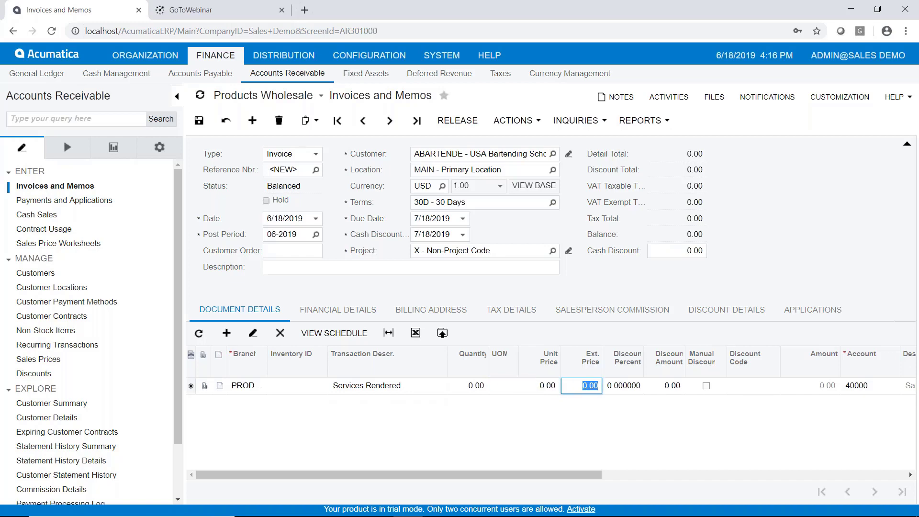
{"action": "type", "text": "2000"}
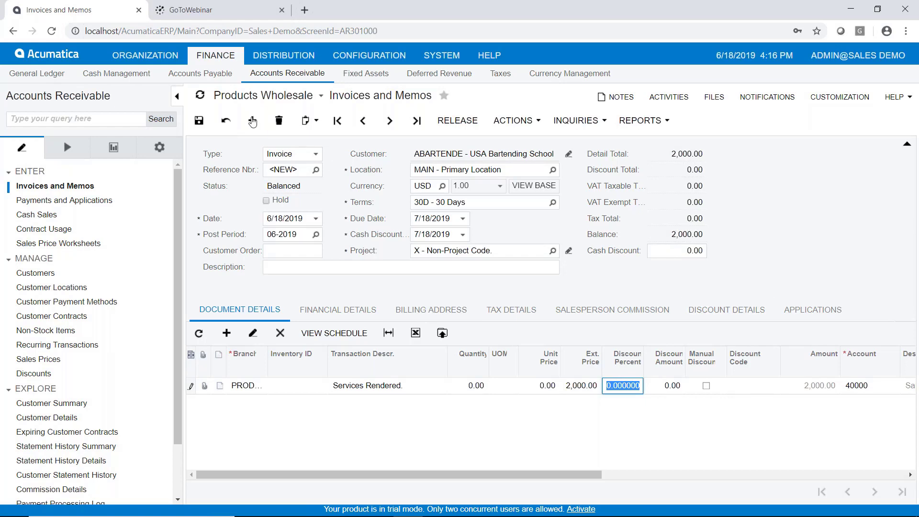
{"action": "mouse_move", "coordinate": [199, 121]}
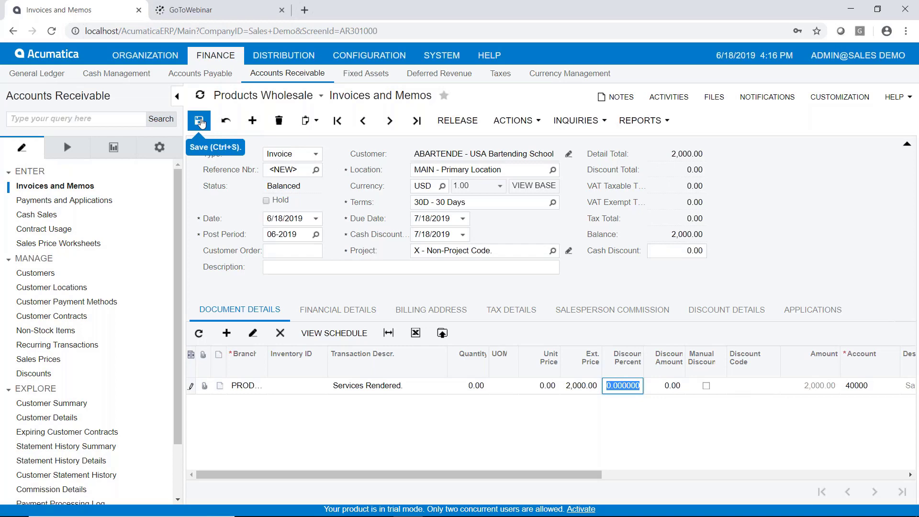
Save the invoice so it is numbered AR005729 with status Balanced
{"action": "left_click", "coordinate": [200, 121]}
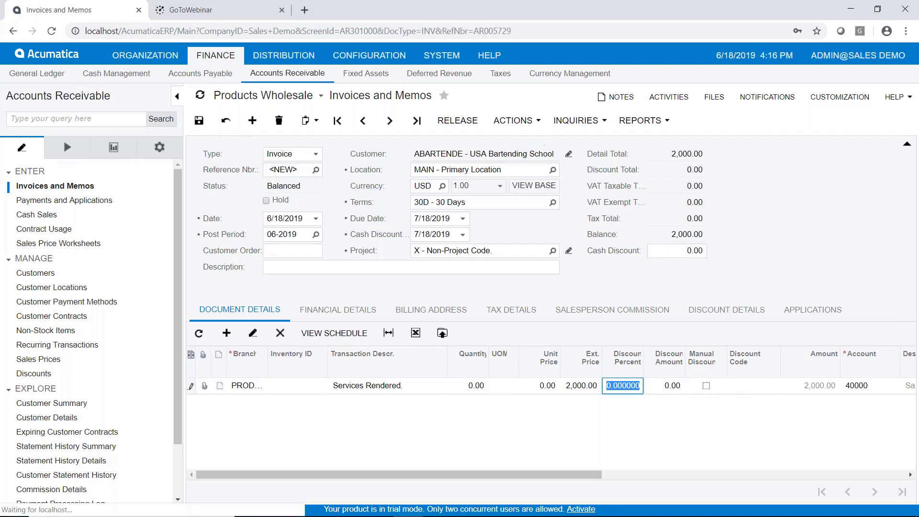
{"action": "left_click", "coordinate": [640, 121]}
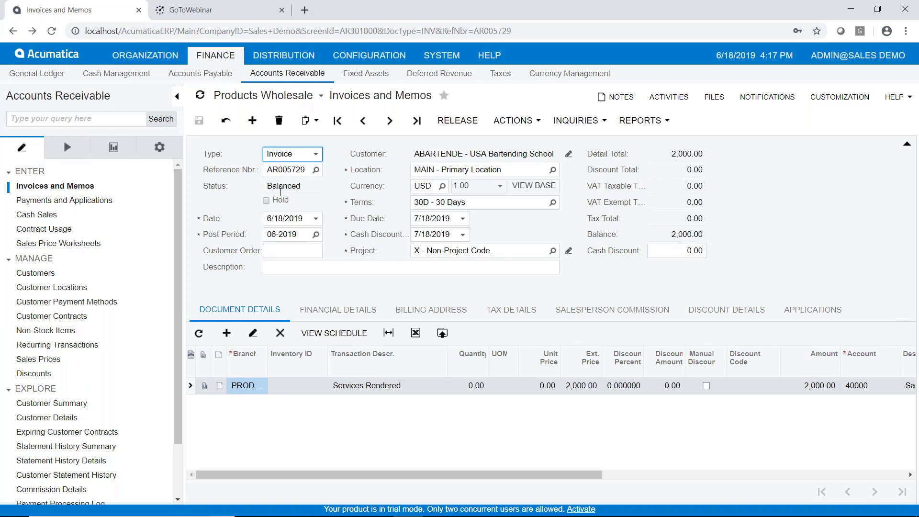
Release invoice AR005729 to Open status, then move to Payments and Applications
{"action": "left_click", "coordinate": [458, 120]}
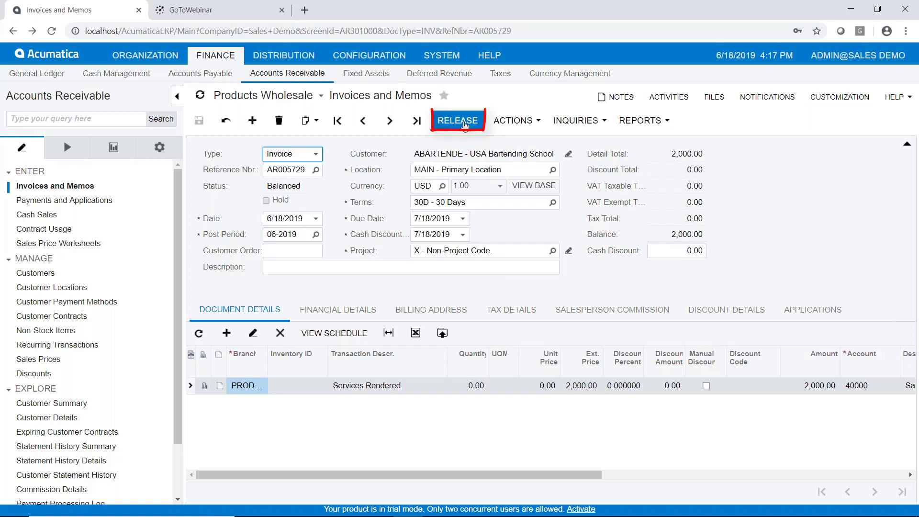
{"action": "left_click", "coordinate": [458, 120]}
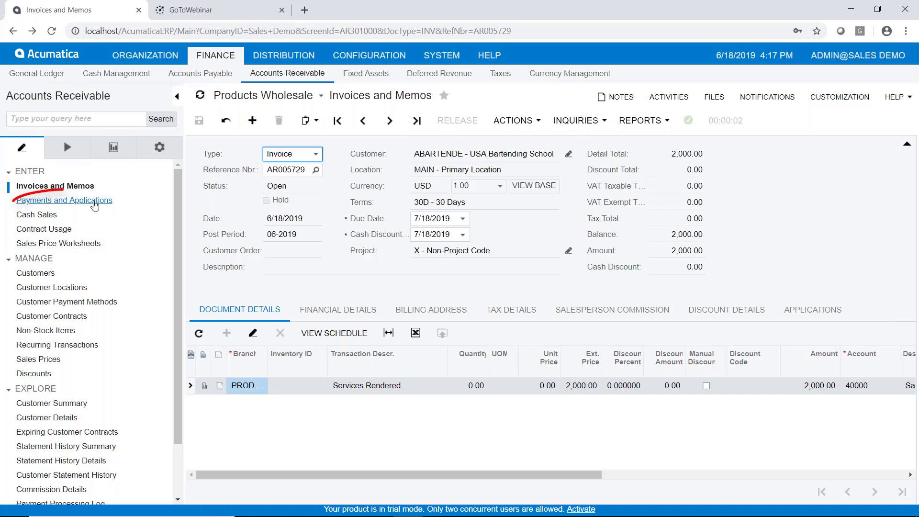
{"action": "left_click", "coordinate": [64, 201]}
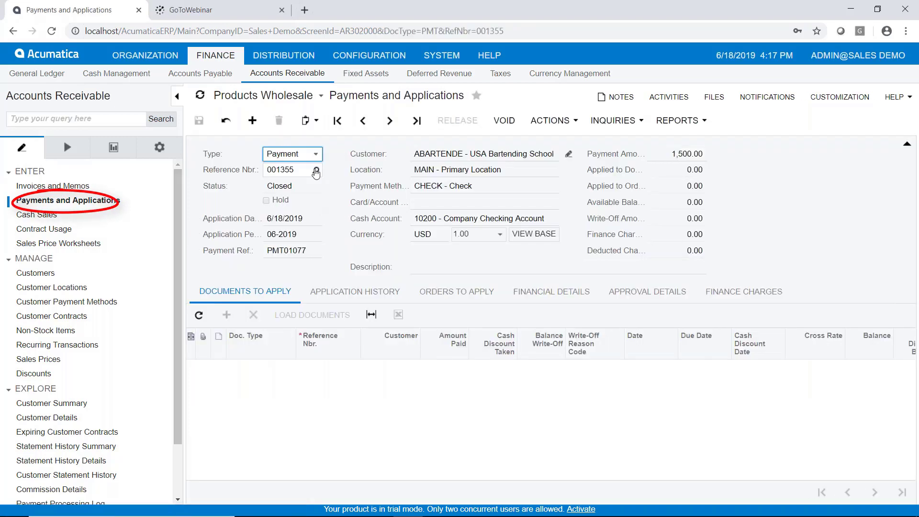
{"action": "left_click", "coordinate": [252, 121]}
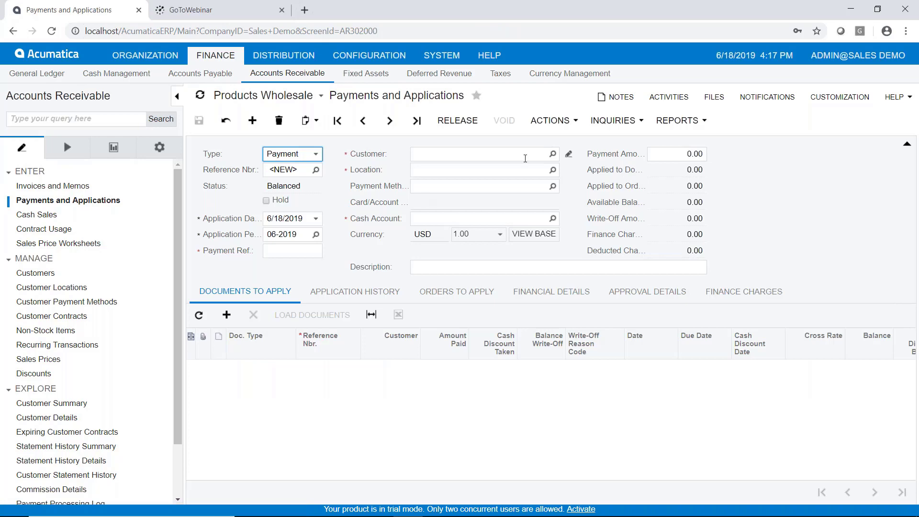
{"action": "left_click", "coordinate": [551, 154]}
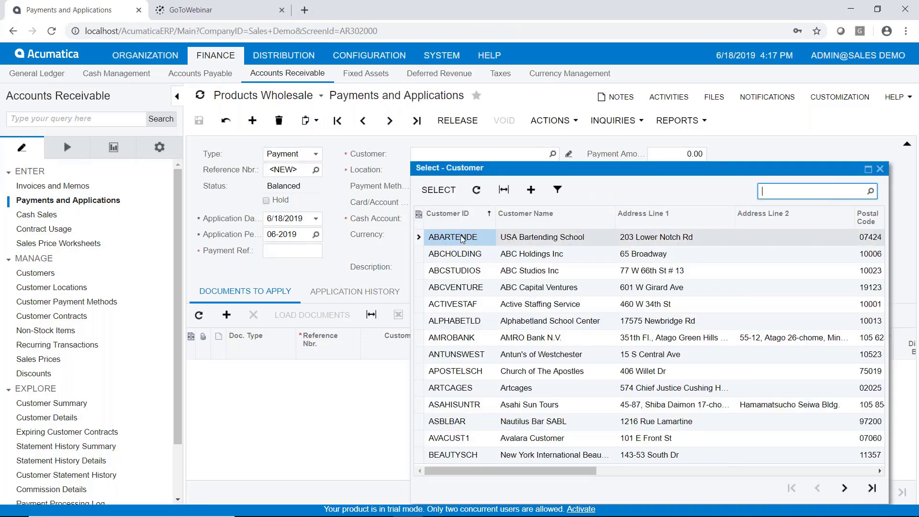
{"action": "left_click", "coordinate": [461, 237]}
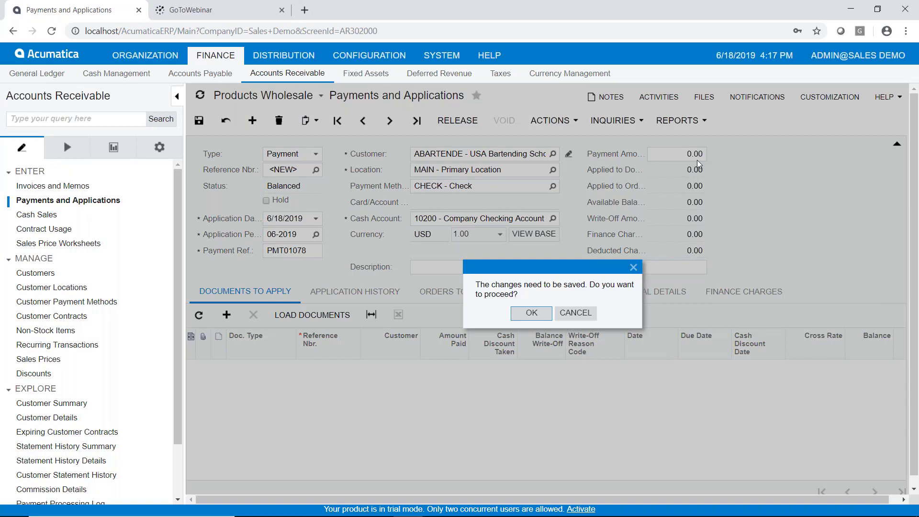
{"action": "left_click", "coordinate": [529, 312]}
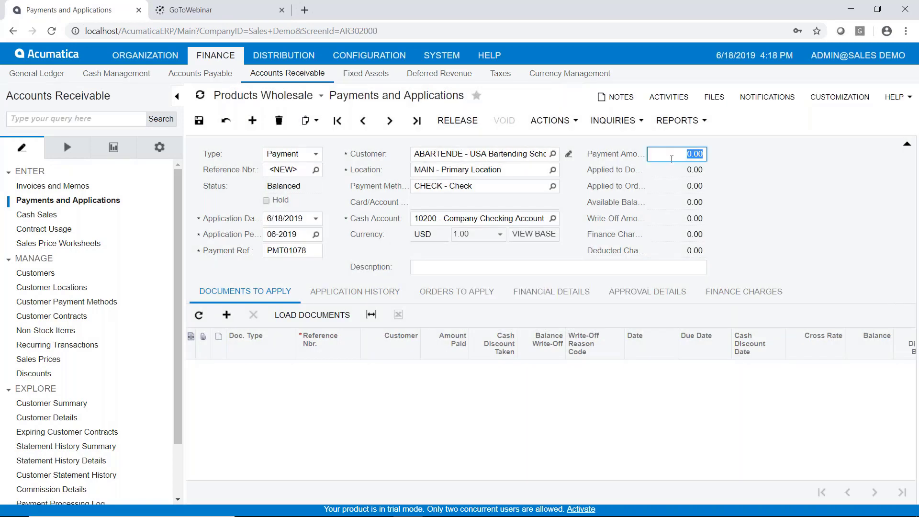
Set Payment Amount to 2000 and apply it to invoice AR005729
{"action": "type", "text": "2000"}
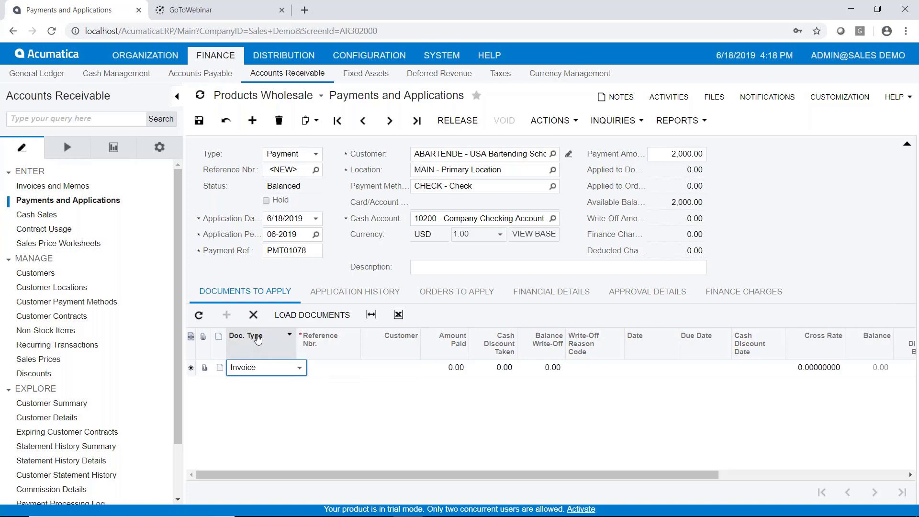
{"action": "mouse_move", "coordinate": [385, 371]}
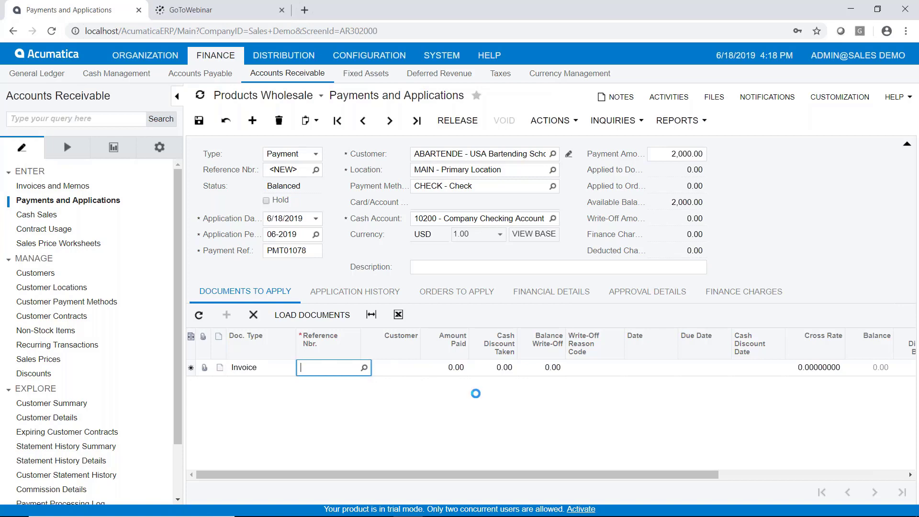
{"action": "left_click", "coordinate": [362, 367]}
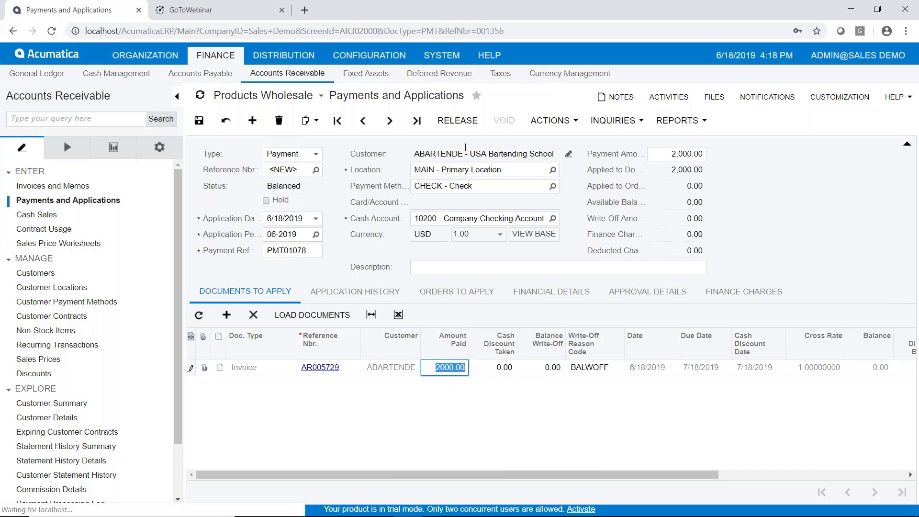
Save payment 001356 and release it so its status becomes Closed
{"action": "left_click", "coordinate": [199, 120]}
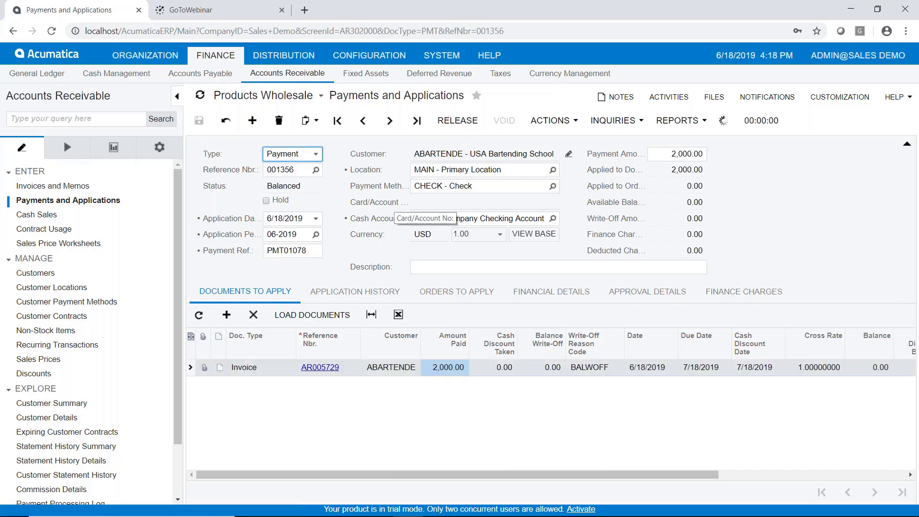
{"action": "left_click", "coordinate": [457, 120]}
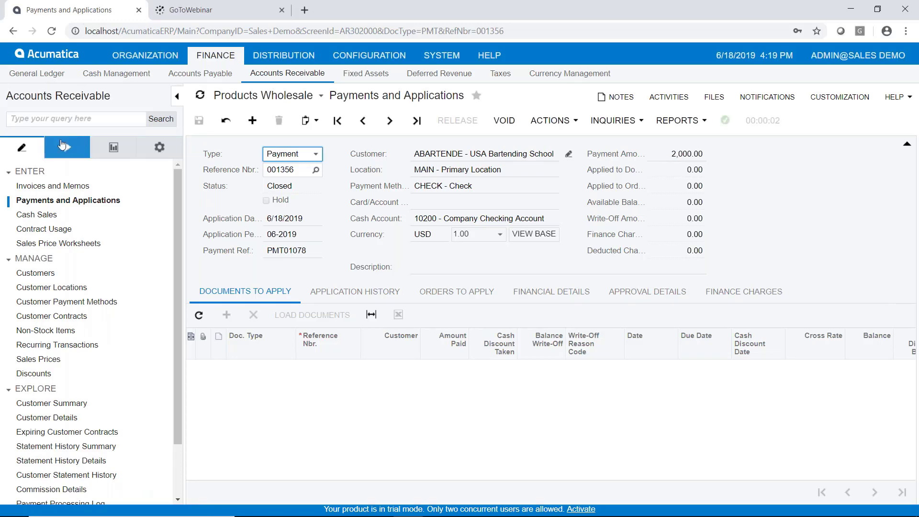
{"action": "mouse_move", "coordinate": [66, 148]}
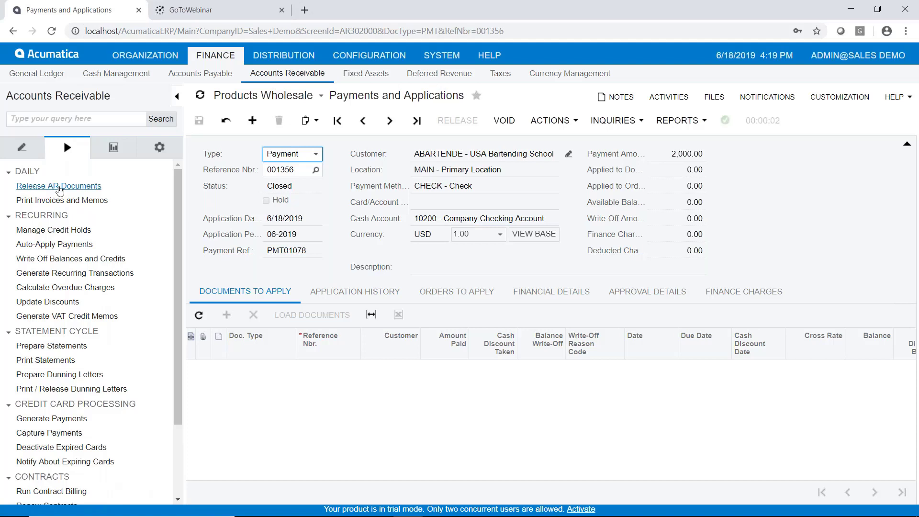
In Release AR Documents, mark invoices AR005726 and AR005727 and release them
{"action": "left_click", "coordinate": [58, 186]}
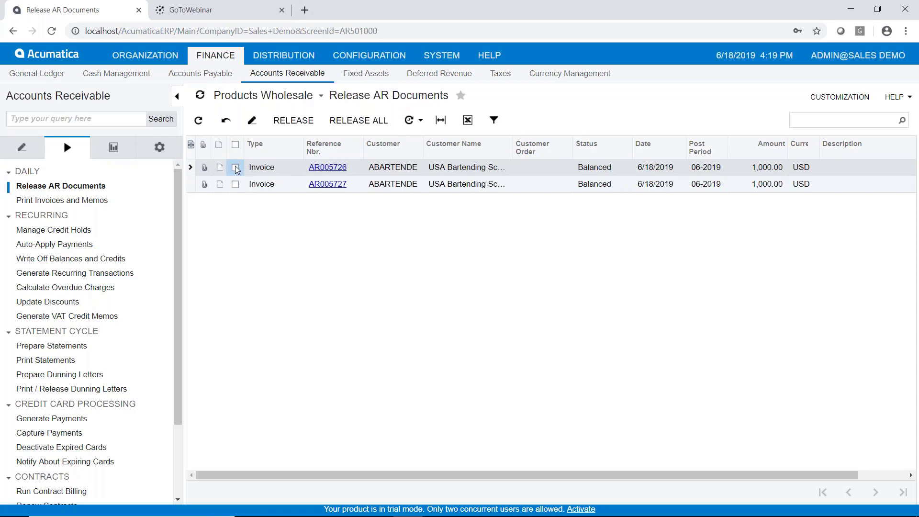
{"action": "left_click", "coordinate": [235, 167]}
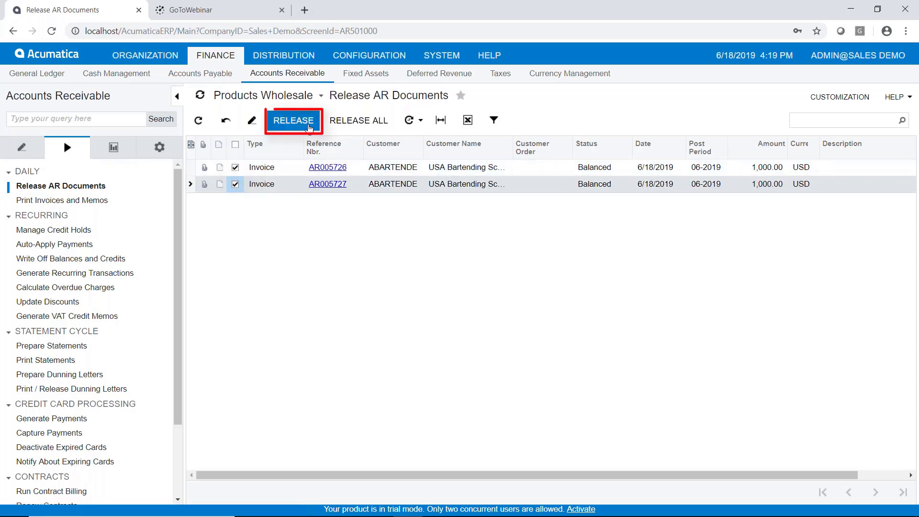
{"action": "left_click", "coordinate": [294, 121]}
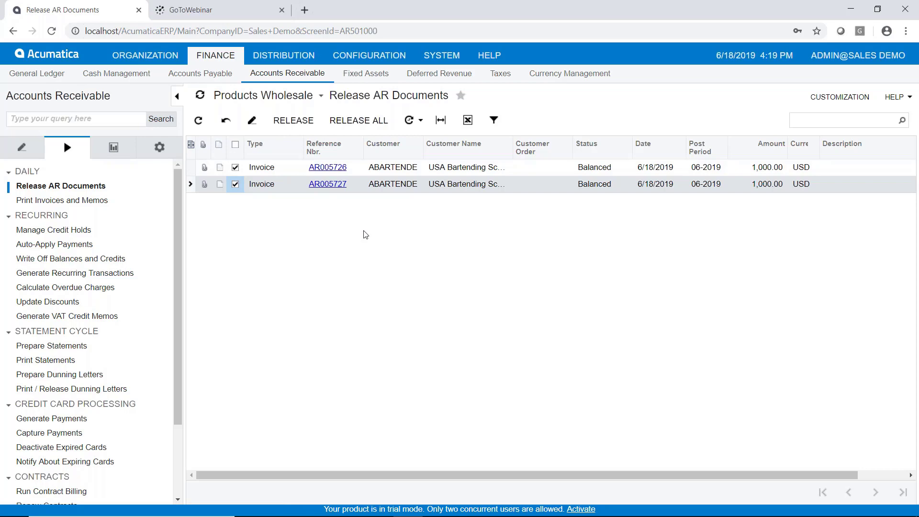